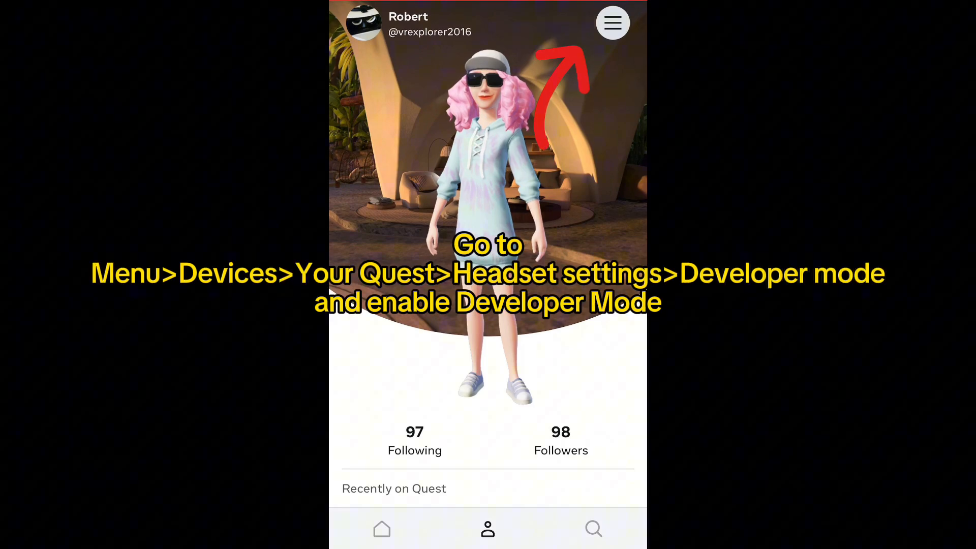
Navigate from the app menu through Devices to the Meta Quest 3's Developer Mode settings
{"action": "left_click", "coordinate": [612, 23]}
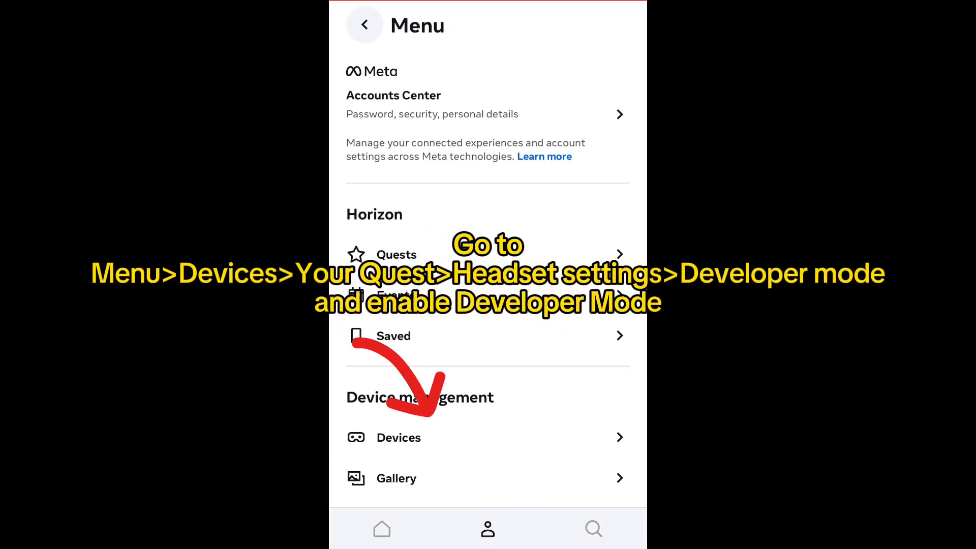
{"action": "left_click", "coordinate": [398, 437]}
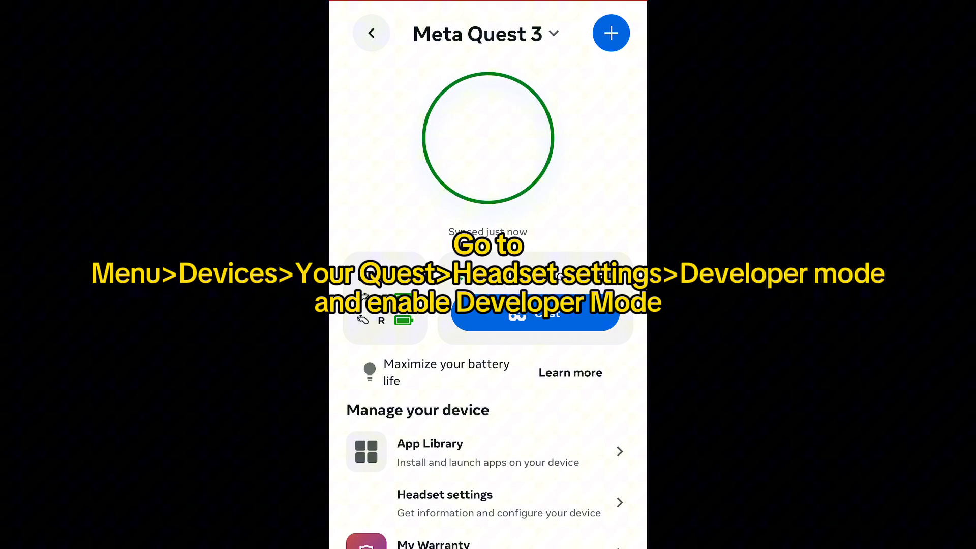
{"action": "left_click", "coordinate": [444, 503]}
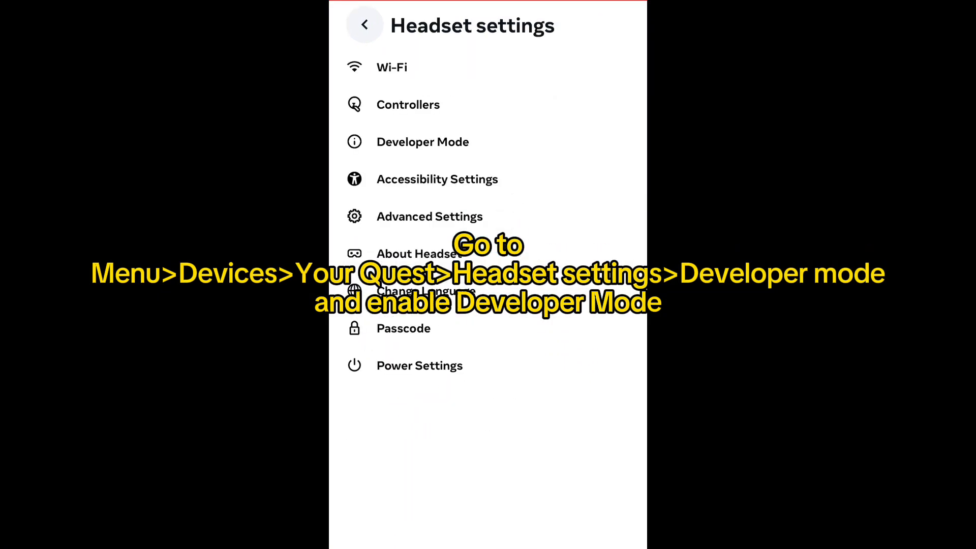
{"action": "left_click", "coordinate": [422, 141]}
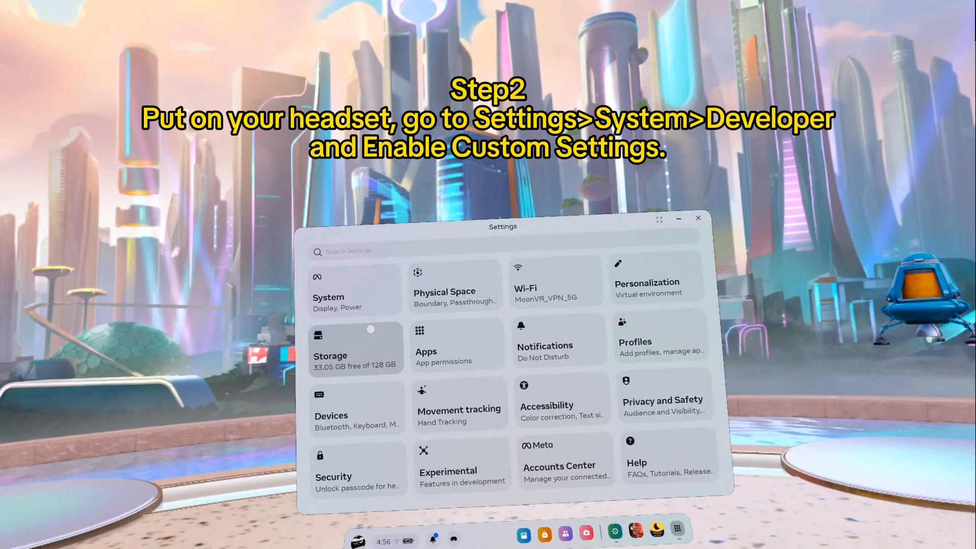
Open the headset's Developer settings, then get Moon VR Home from the Meta Store
{"action": "left_click", "coordinate": [327, 297]}
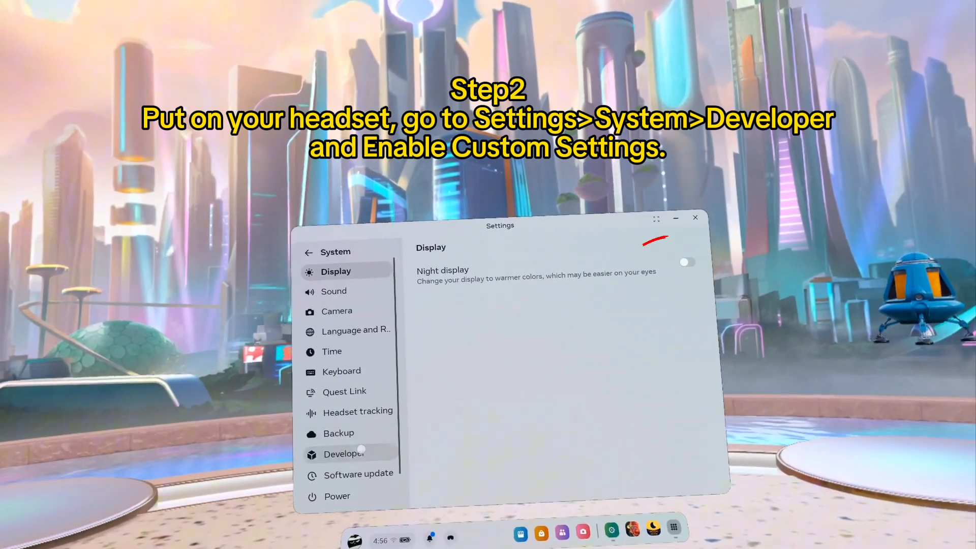
{"action": "left_click", "coordinate": [343, 453]}
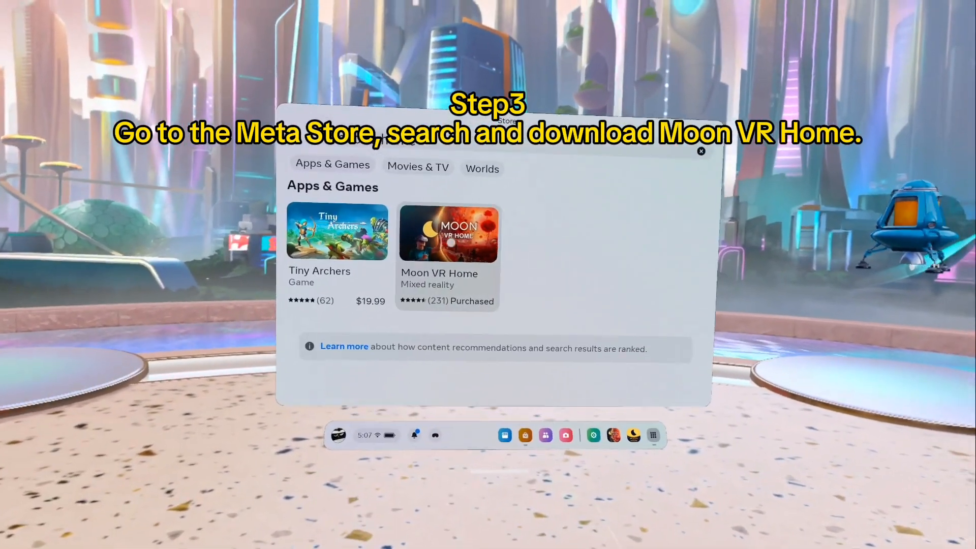
{"action": "left_click", "coordinate": [449, 233]}
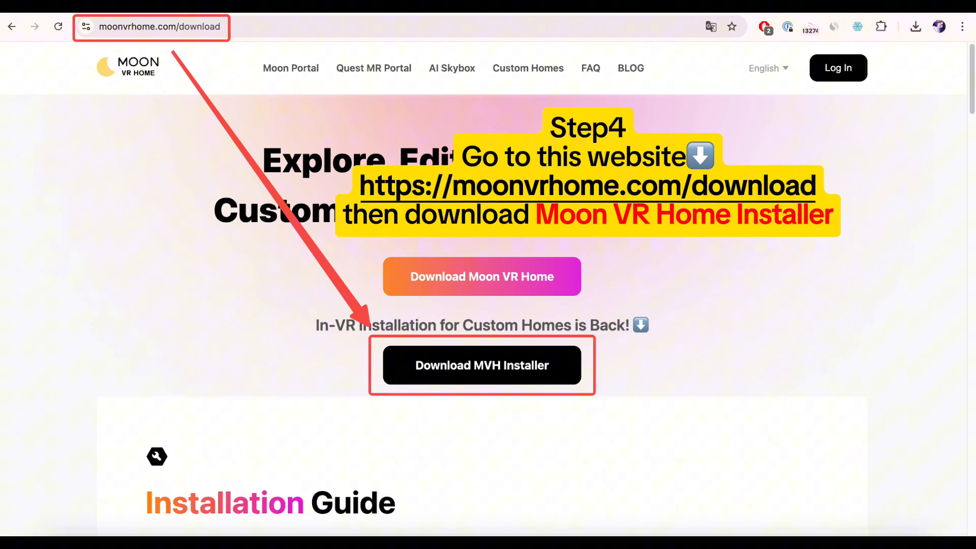
Go to sidequestvr.com/setup-howto and scroll down to the Advanced Installer downloads
{"action": "type", "text": "sidequestvr.com/setup-howto"}
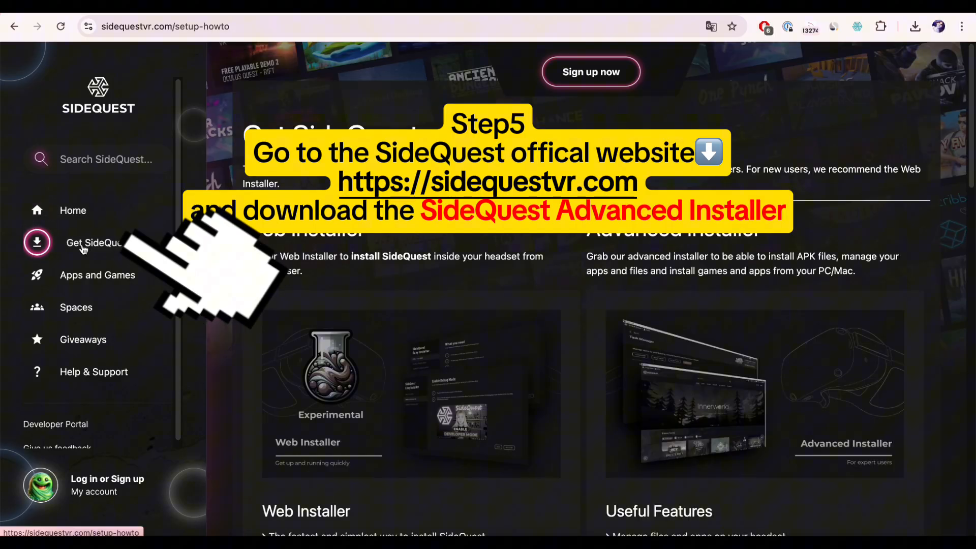
{"action": "scroll", "scroll_direction": "down", "scroll_amount": 3}
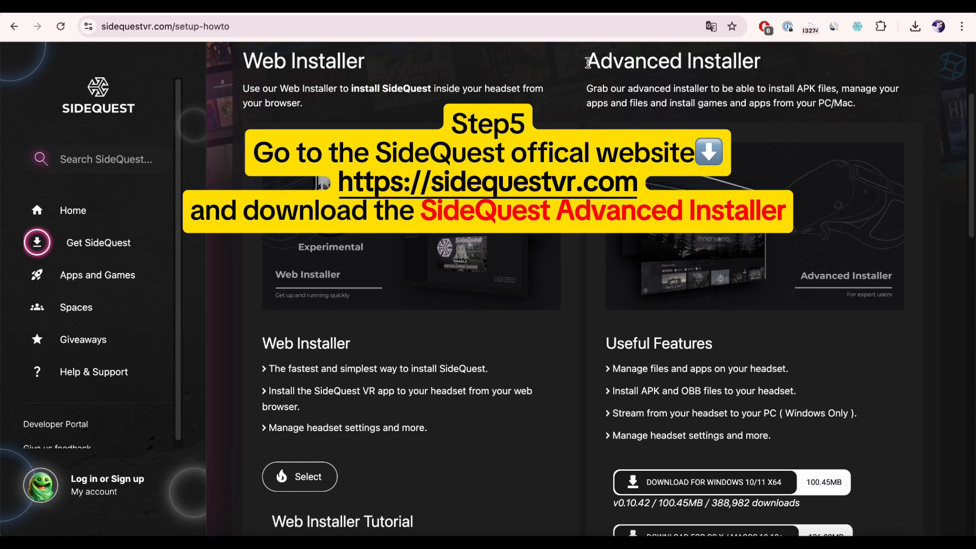
{"action": "scroll", "scroll_direction": "down", "scroll_amount": 3}
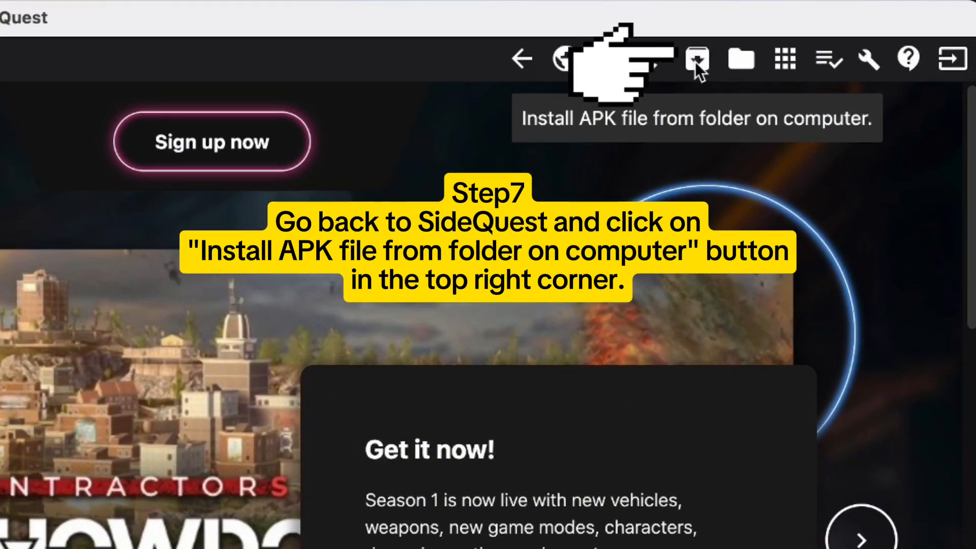
Install the Moon VR Home installer APK from the computer to the headset via SideQuest
{"action": "left_click", "coordinate": [698, 59]}
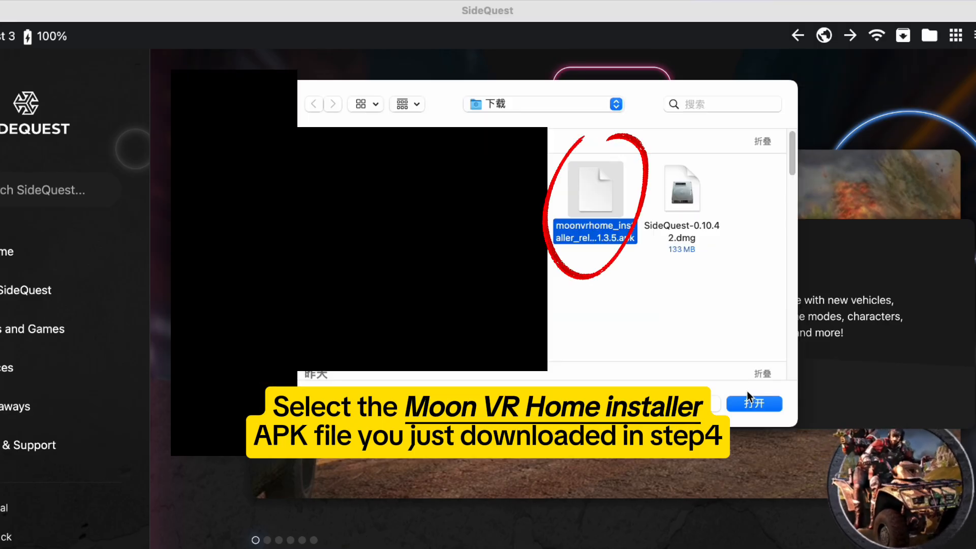
{"action": "left_click", "coordinate": [753, 403]}
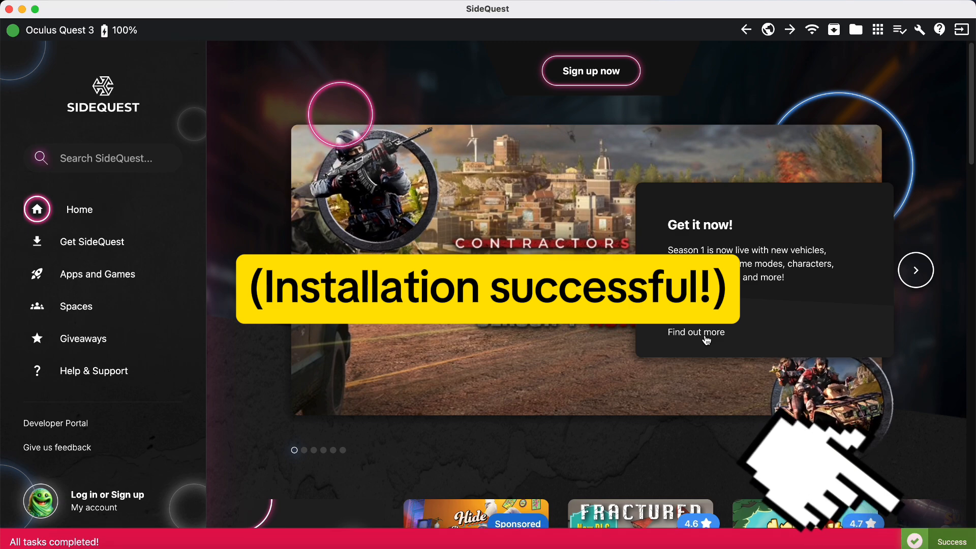
{"action": "left_click", "coordinate": [567, 68]}
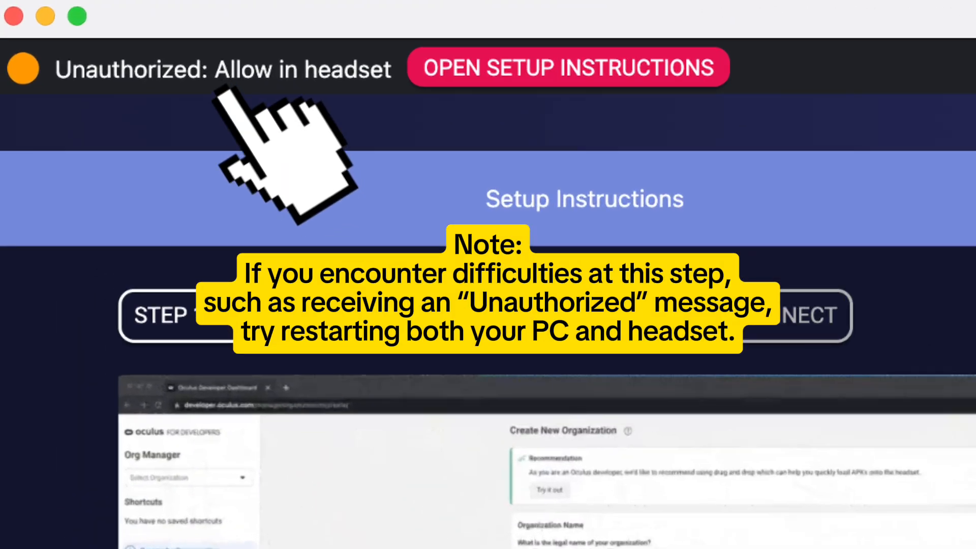
{"action": "mouse_move", "coordinate": [286, 162]}
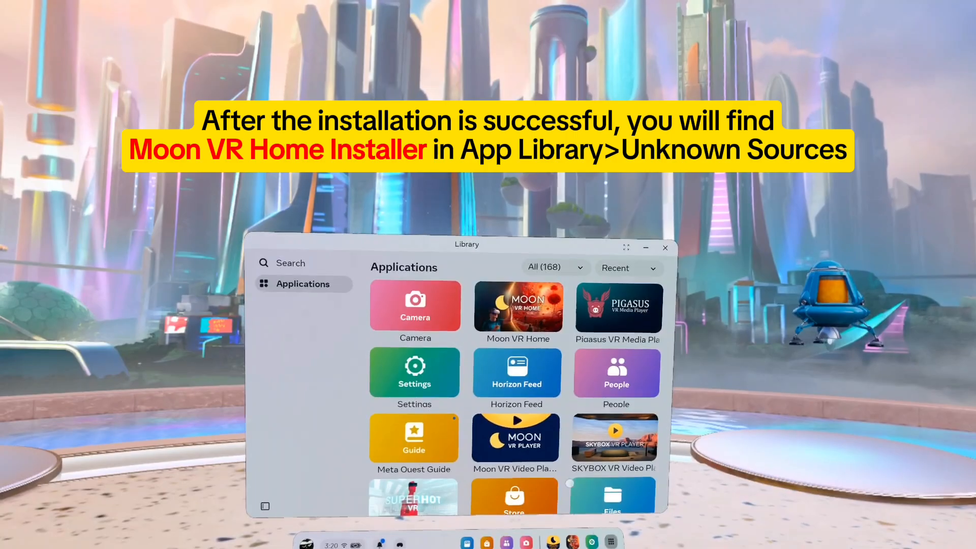
Filter the App Library to Unknown sources and launch Moon VR Home
{"action": "left_click", "coordinate": [550, 267]}
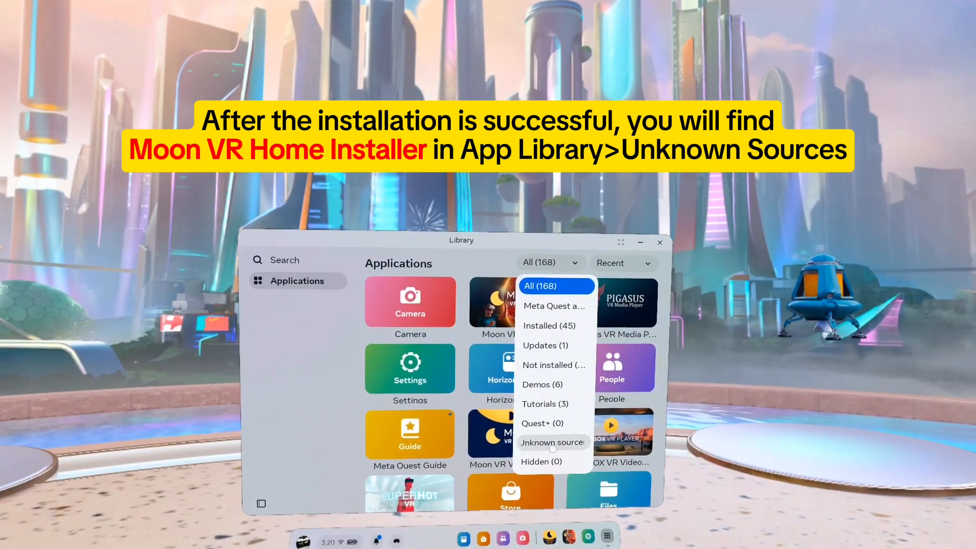
{"action": "left_click", "coordinate": [552, 442]}
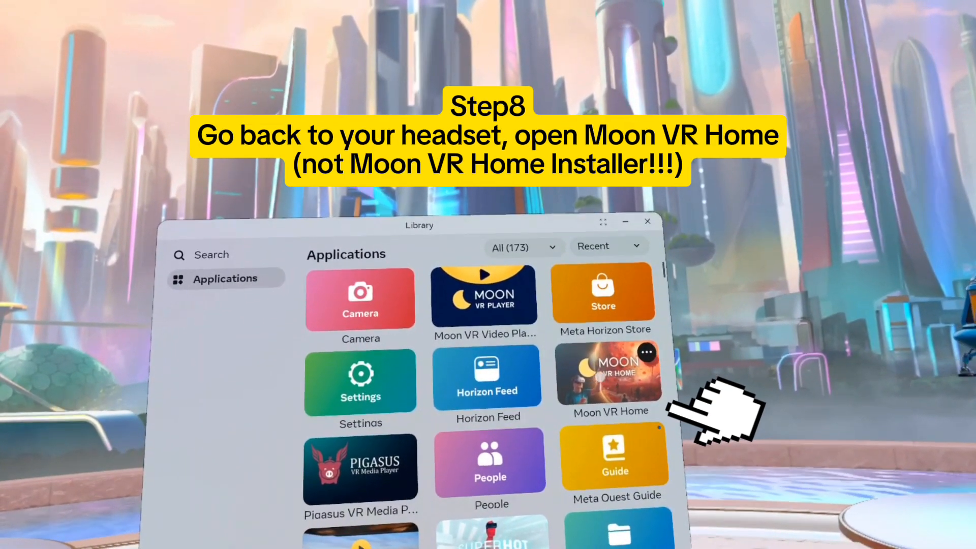
{"action": "left_click", "coordinate": [609, 374]}
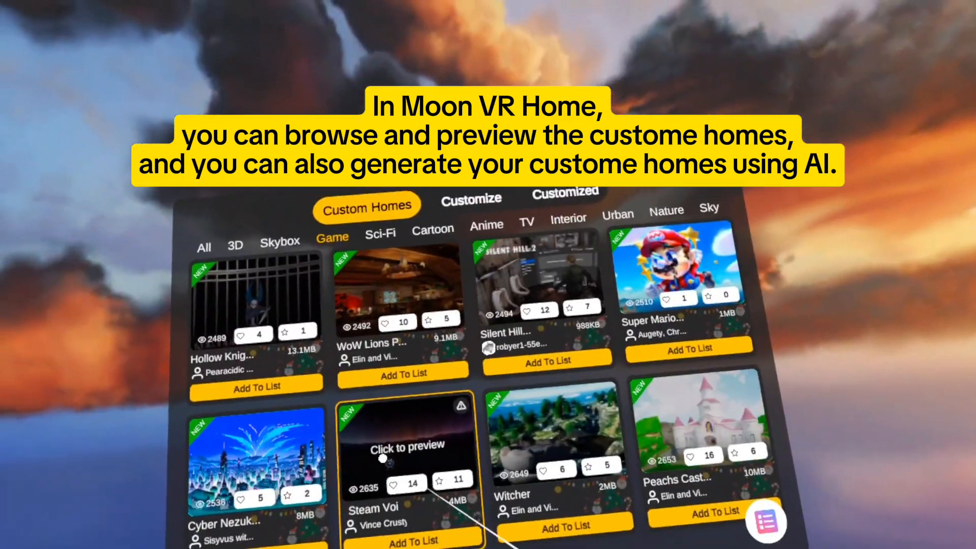
Queue custom homes for download and allow the installer to install unknown apps
{"action": "left_click", "coordinate": [408, 445]}
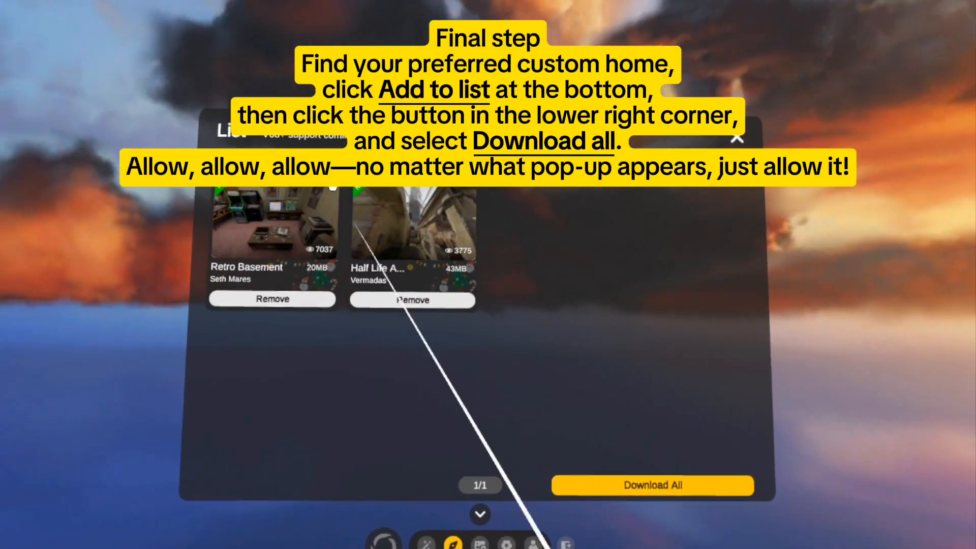
{"action": "left_click", "coordinate": [651, 485]}
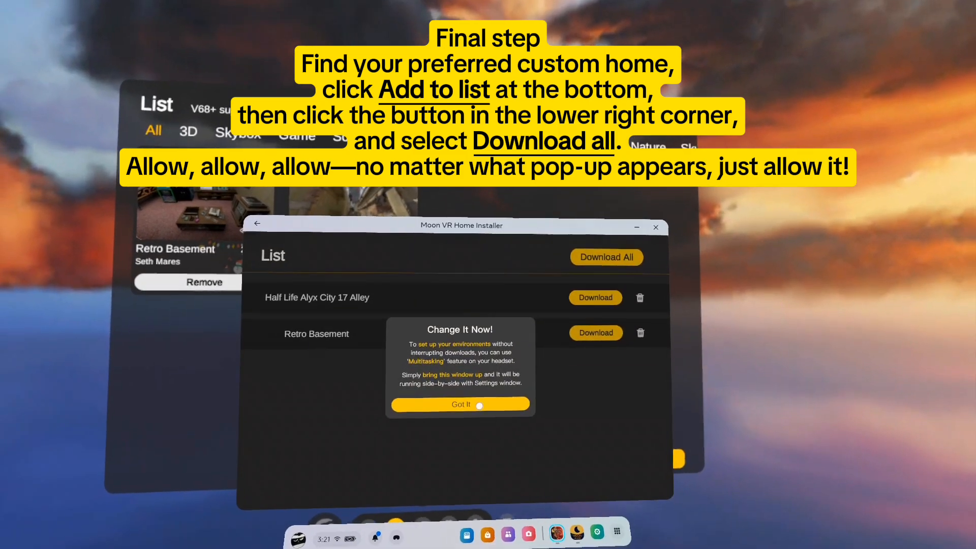
{"action": "left_click", "coordinate": [460, 404]}
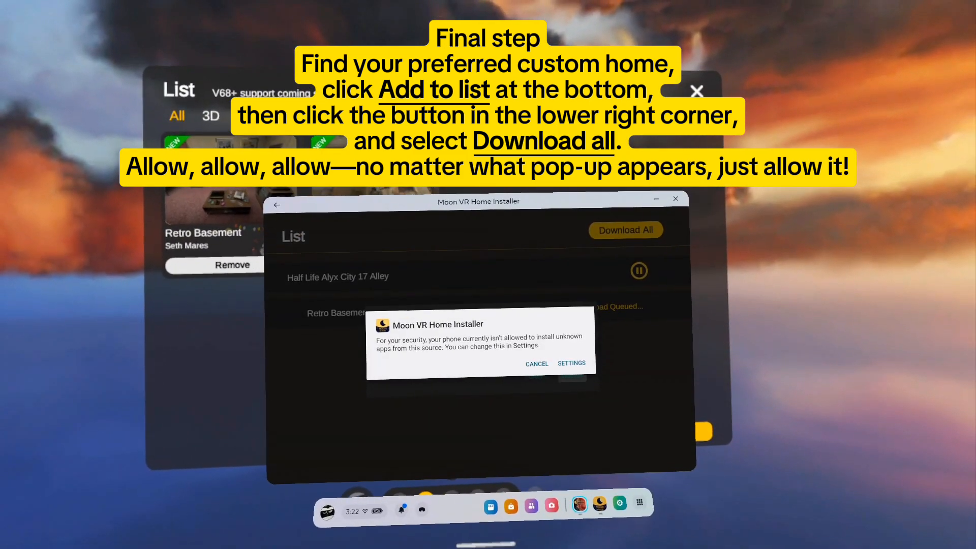
{"action": "left_click", "coordinate": [570, 363]}
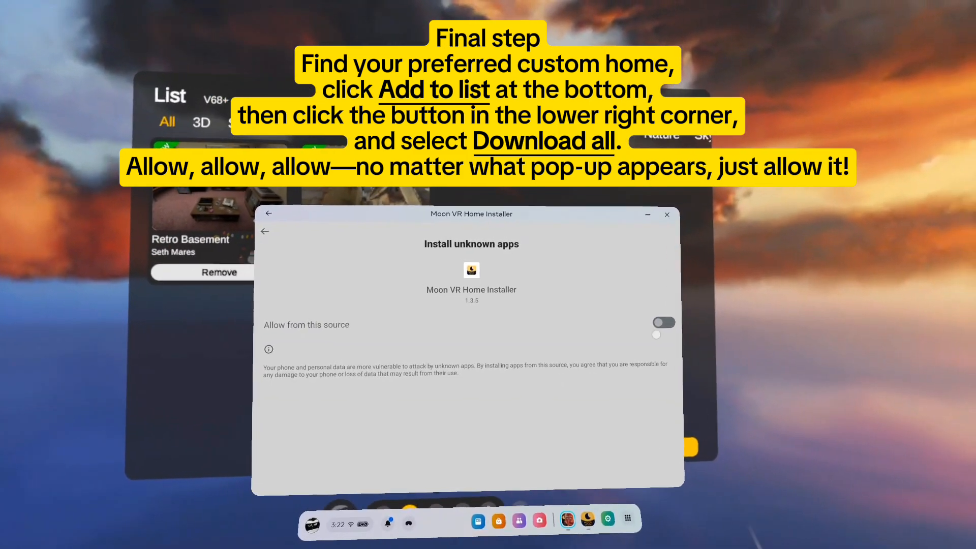
{"action": "left_click", "coordinate": [664, 322]}
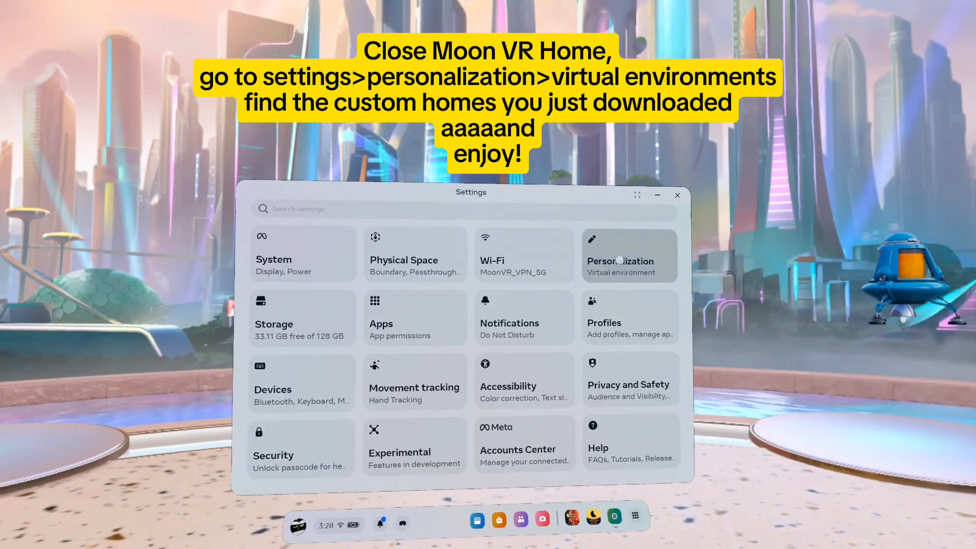
Open Personalization and scroll the Virtual environment list of downloaded custom homes
{"action": "left_click", "coordinate": [629, 255]}
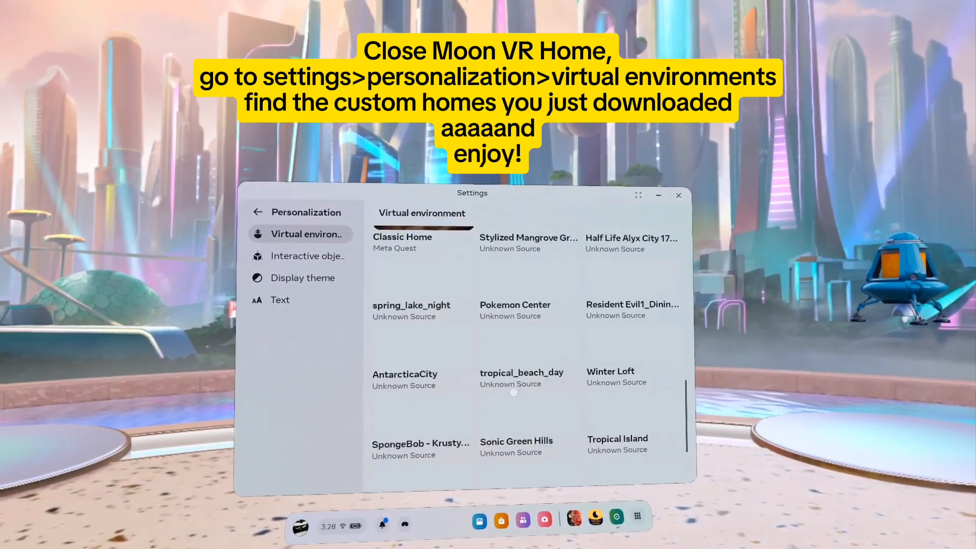
{"action": "scroll", "scroll_direction": "down", "scroll_amount": 3}
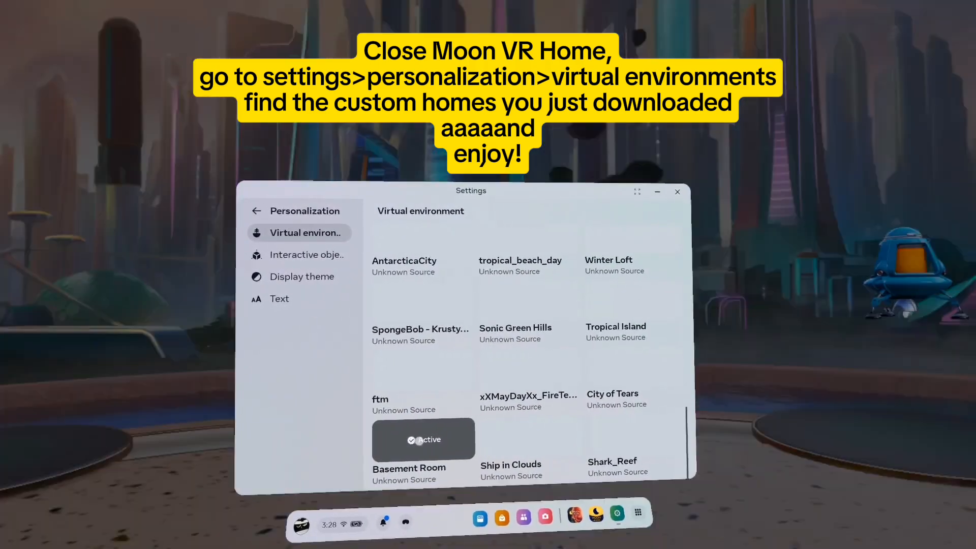